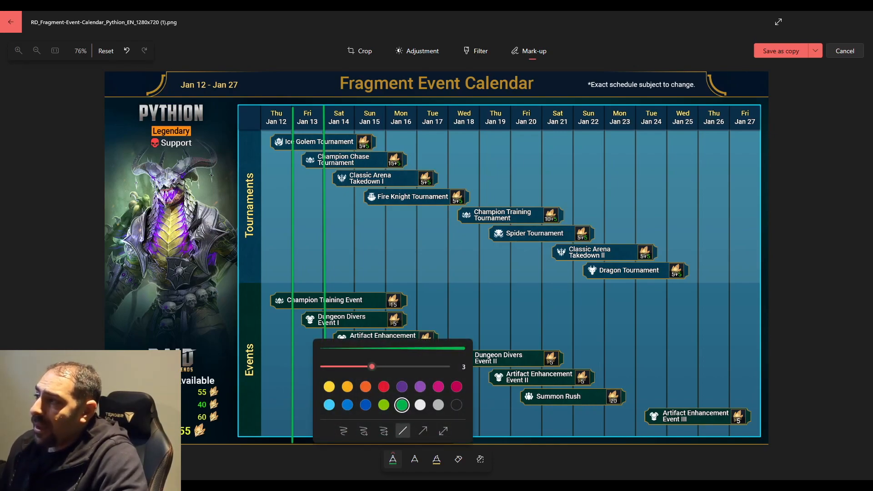
# Step: Mark the Jan 17–18 span with yellow lines and underline Fire Knight Tournament in red
pyautogui.click(343, 430)
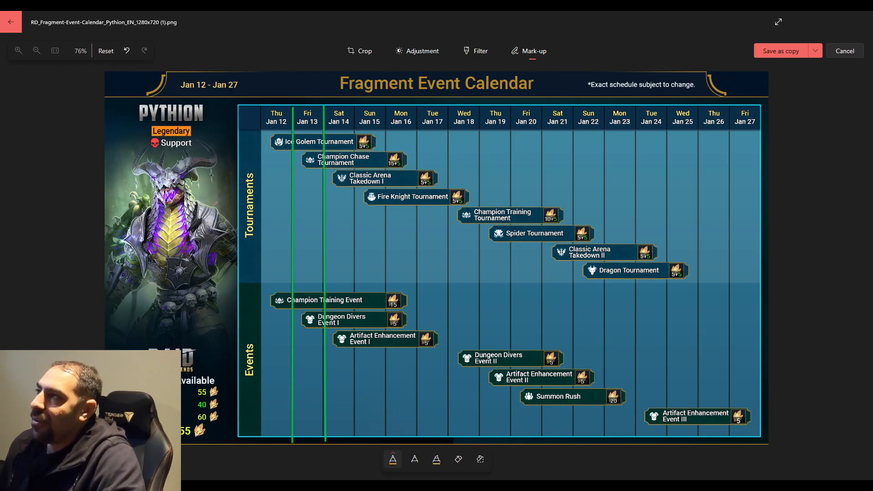
pyautogui.moveTo(373, 197); pyautogui.dragTo(367, 253)
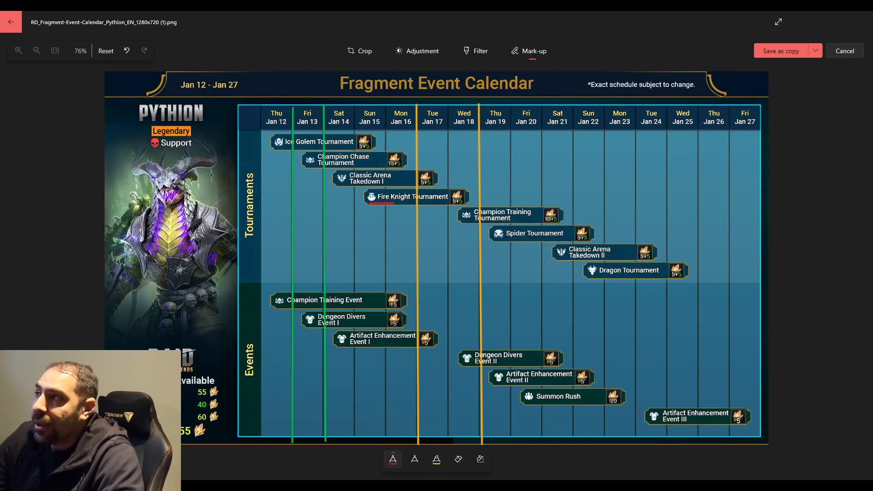
# Step: Tick Dungeon Divers Event I and circle Champion Training Tournament in red
pyautogui.moveTo(372, 322); pyautogui.dragTo(396, 320)
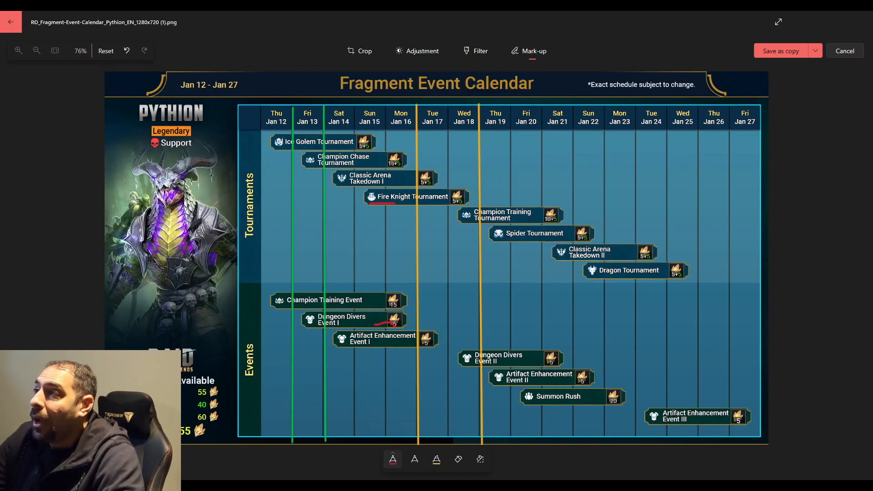
pyautogui.moveTo(470, 209); pyautogui.dragTo(467, 229)
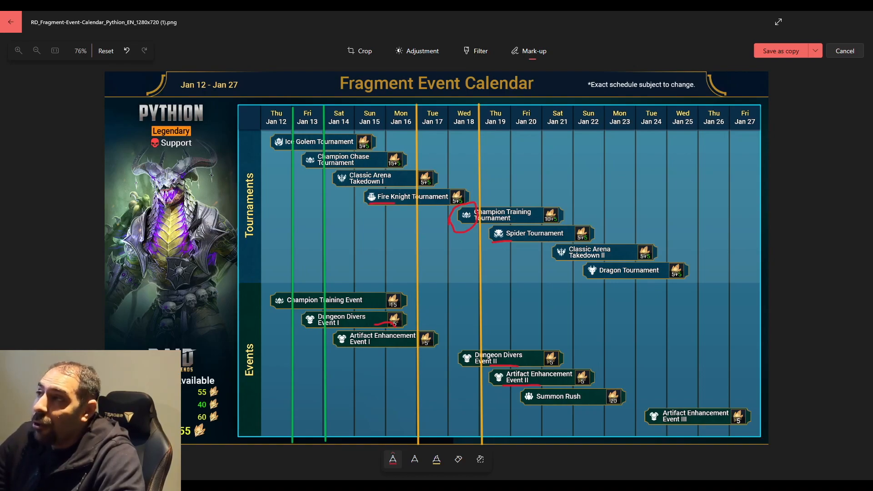
# Step: Bracket Jan 21–23 with red lines and link Summon Rush to Champion Training's reward
pyautogui.moveTo(574, 104); pyautogui.dragTo(574, 431)
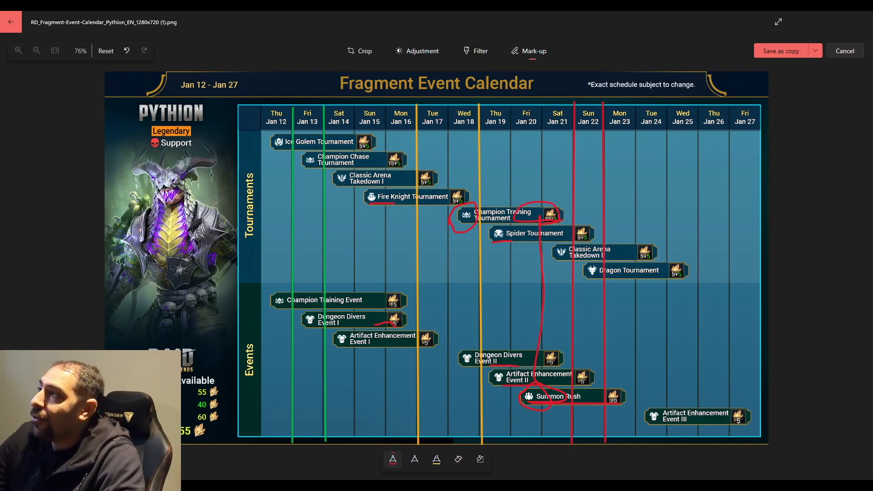
pyautogui.moveTo(309, 167); pyautogui.dragTo(348, 165)
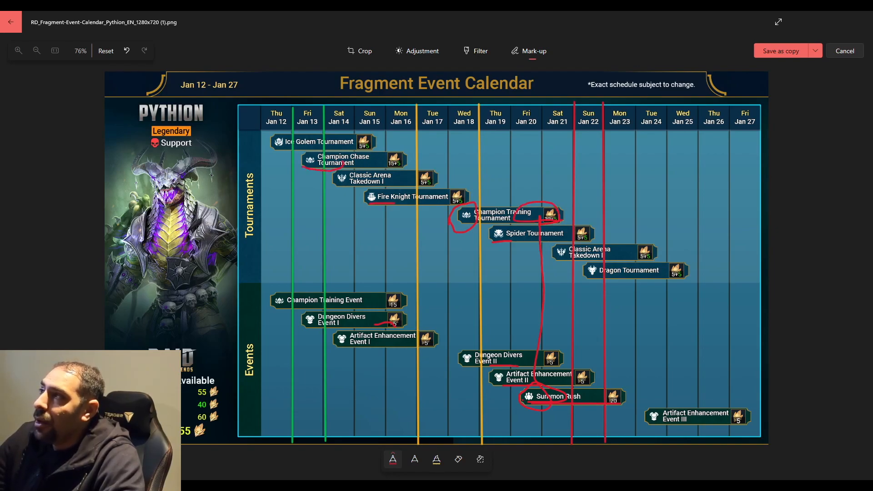
# Step: Erase the red ink, then circle the 55/40/60 fragment point totals
pyautogui.moveTo(312, 158); pyautogui.dragTo(334, 309)
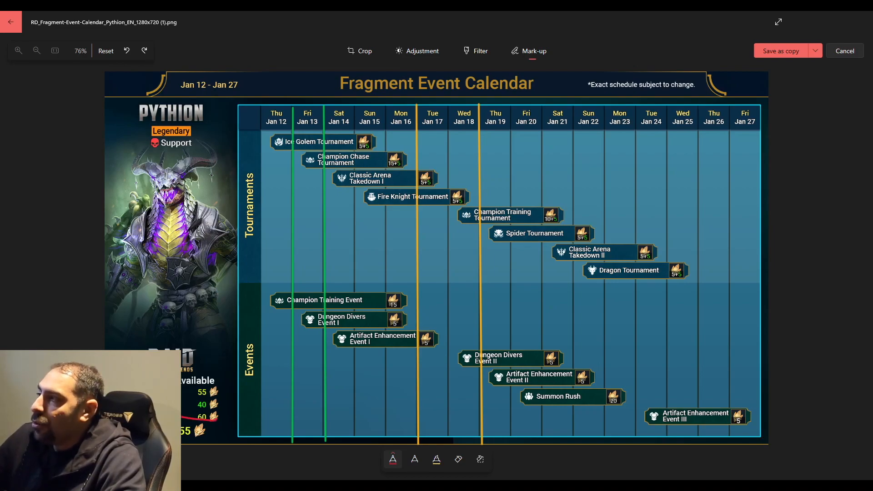
pyautogui.moveTo(189, 395); pyautogui.dragTo(223, 412)
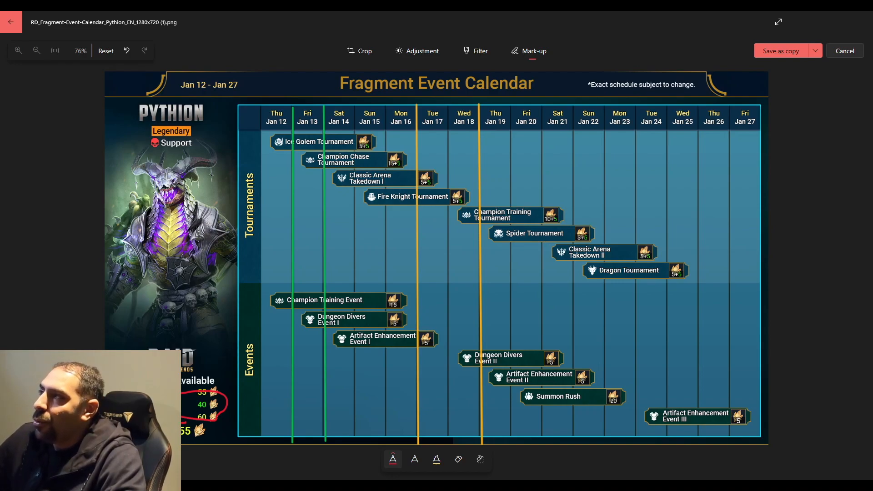
# Step: Tick Ice Golem Tournament and Classic Arena Takedown I in red
pyautogui.moveTo(373, 141); pyautogui.dragTo(390, 133)
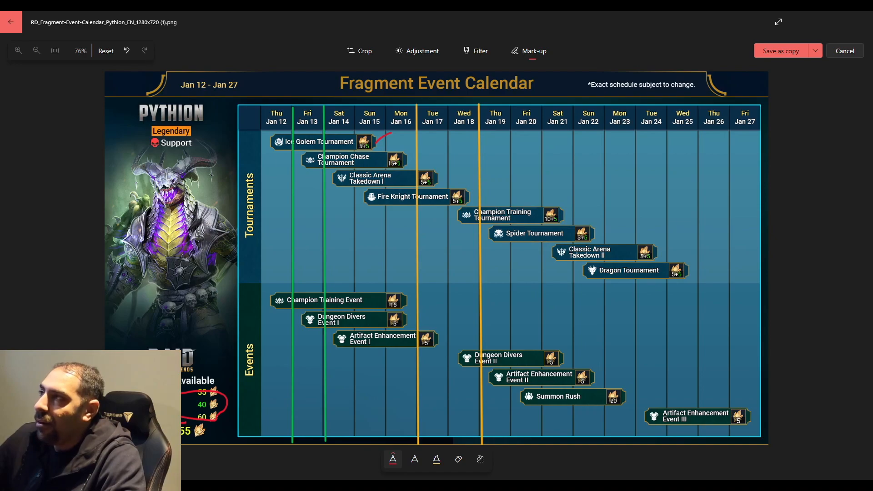
pyautogui.moveTo(434, 181); pyautogui.dragTo(446, 170)
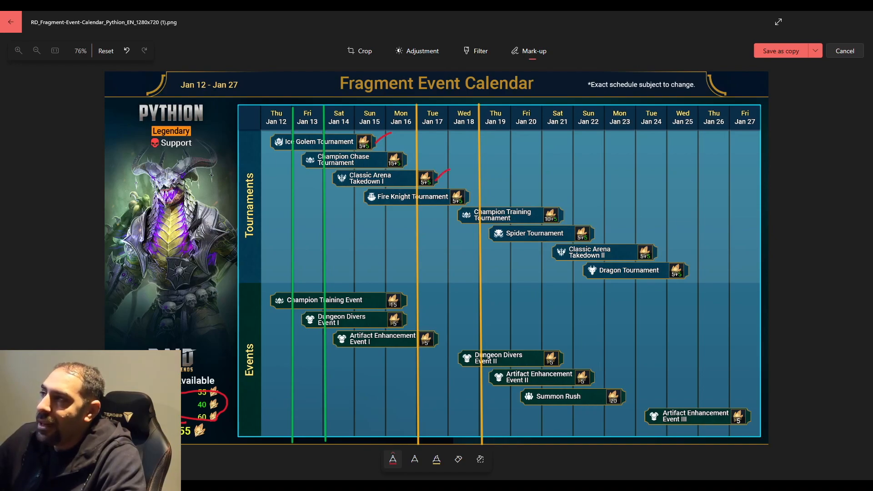
# Step: Tick Fire Knight Tournament, Spider Tournament and the following tournament in red
pyautogui.moveTo(462, 197); pyautogui.dragTo(476, 184)
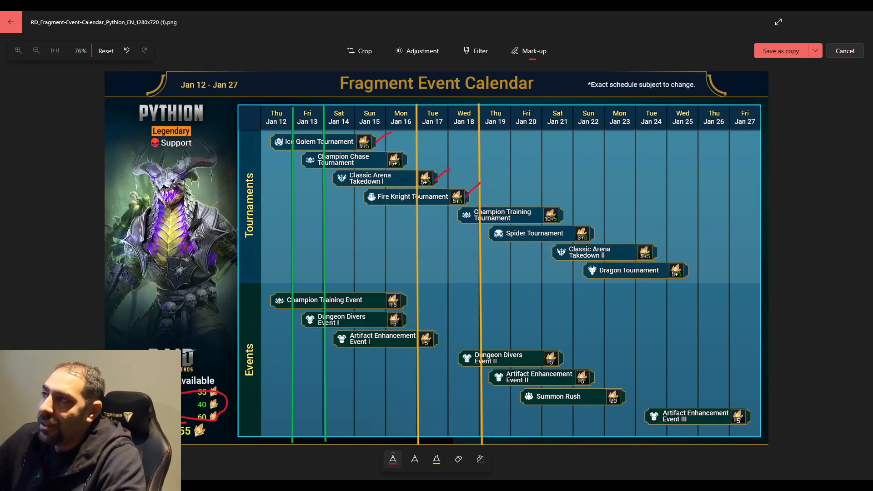
pyautogui.moveTo(579, 236); pyautogui.dragTo(609, 228)
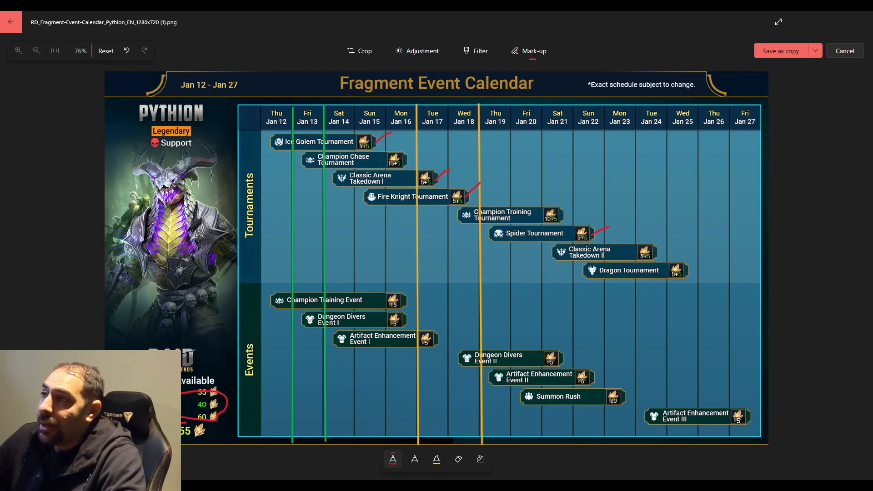
pyautogui.moveTo(651, 244); pyautogui.dragTo(700, 265)
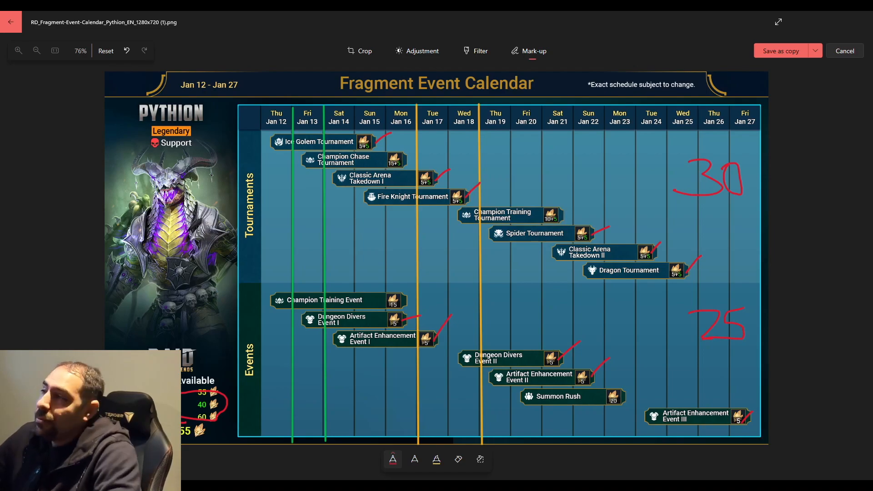
# Step: Circle Champion Training Event with 15 above it and write 40 beside the Events total
pyautogui.moveTo(284, 306); pyautogui.dragTo(373, 308)
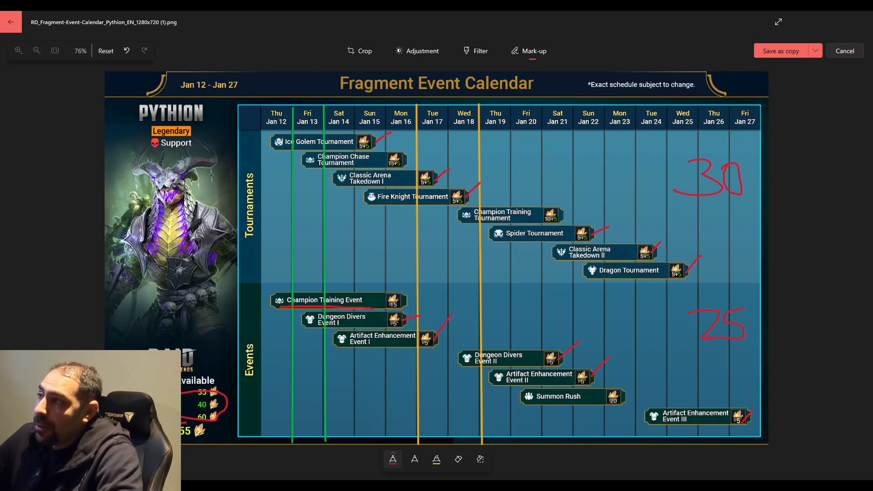
pyautogui.moveTo(278, 298); pyautogui.dragTo(407, 303)
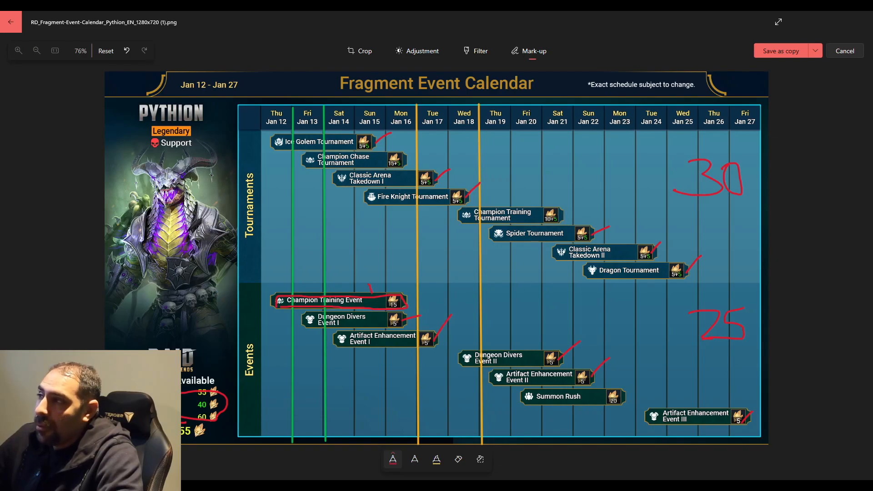
pyautogui.moveTo(375, 289); pyautogui.dragTo(396, 283)
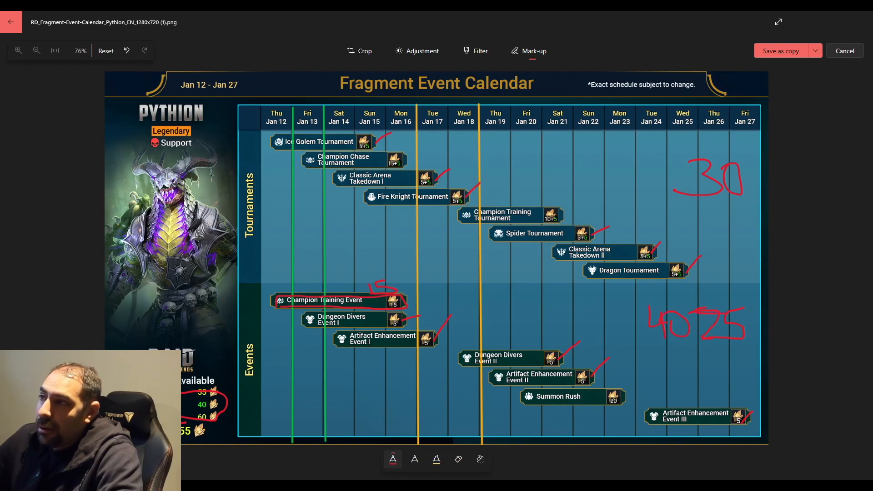
pyautogui.moveTo(704, 320); pyautogui.dragTo(748, 334)
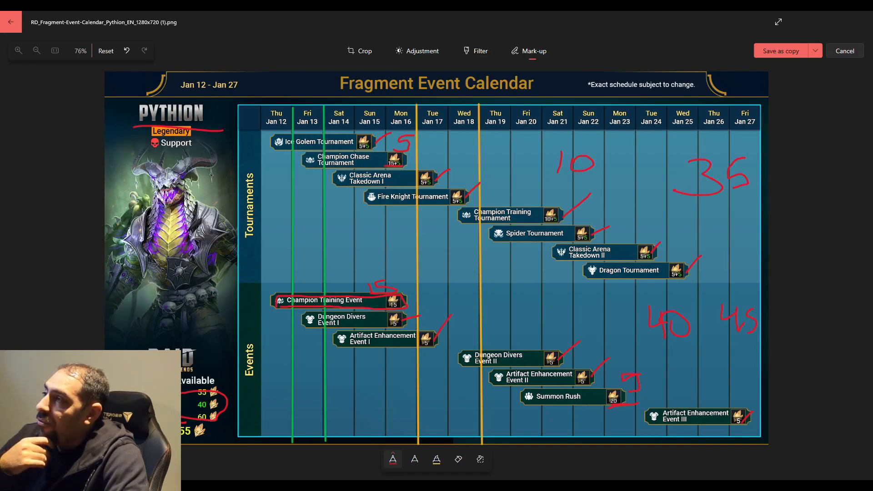
# Step: Write a new running total, apparently 55, beneath the 35 tournament total
pyautogui.moveTo(721, 231); pyautogui.dragTo(748, 242)
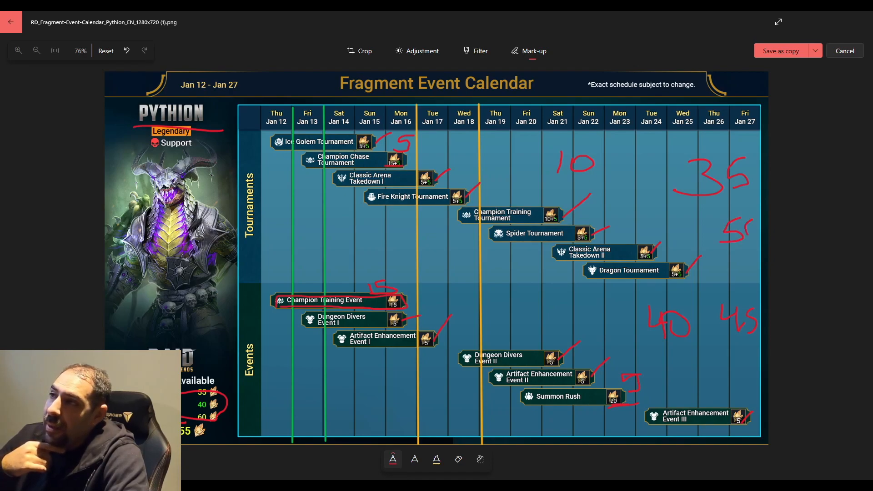